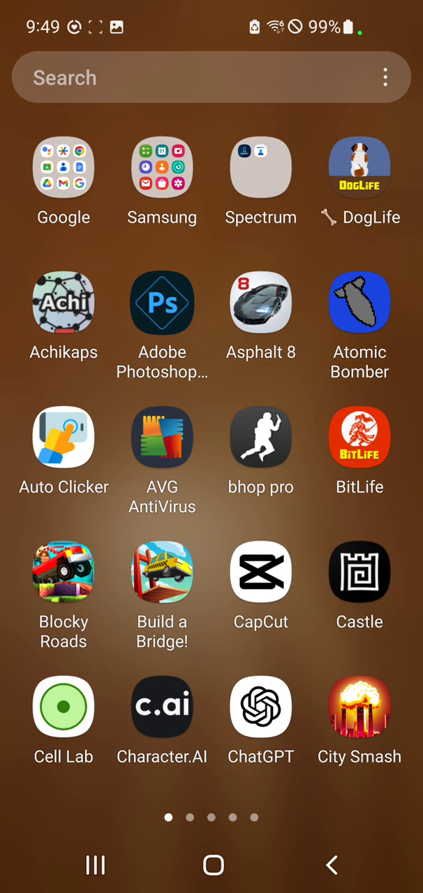
Step: Page through the launcher's app drawer and settle on the second page of apps
scroll(left, 3)
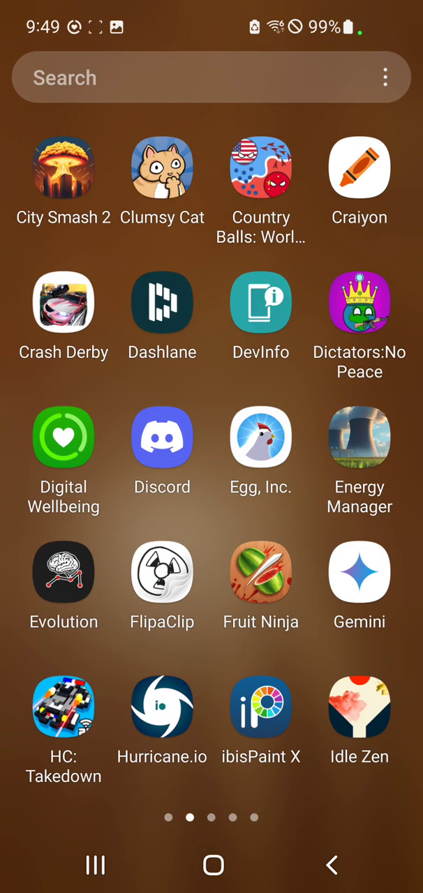
scroll(left, 3)
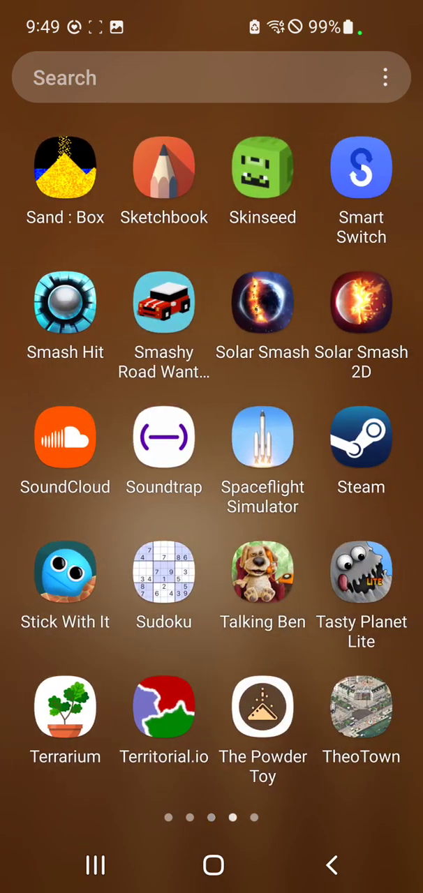
scroll(left, 3)
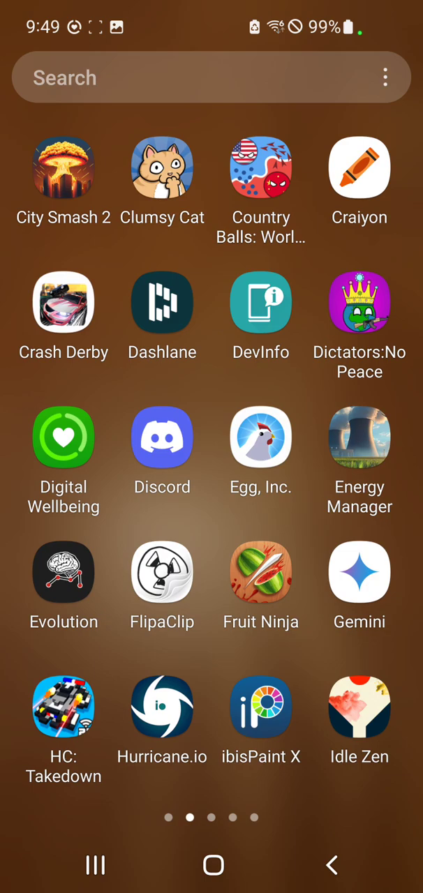
Step: Launch the ball-drop game and buy a 300-gem Power Up boost
click(363, 714)
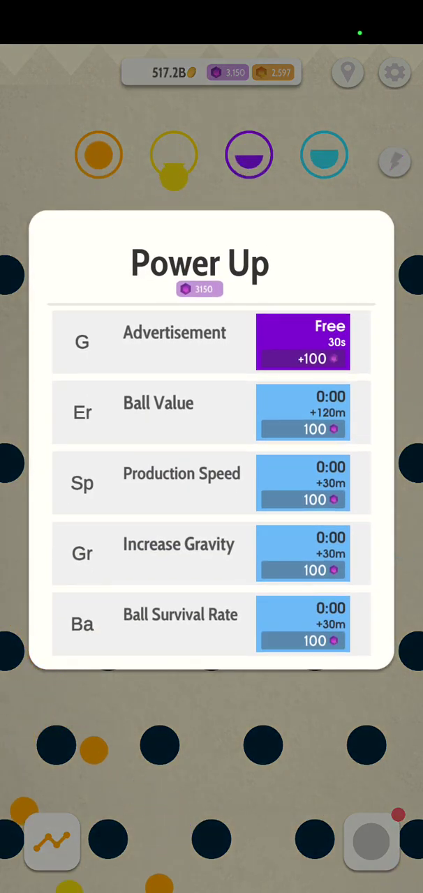
click(302, 412)
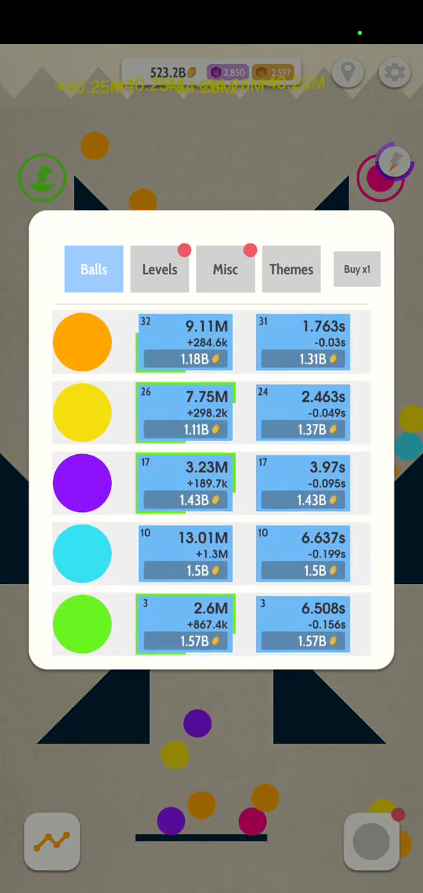
Step: Buy value and speed upgrades across all five ball colours, dropping coins to 2.49B
scroll(down, 3)
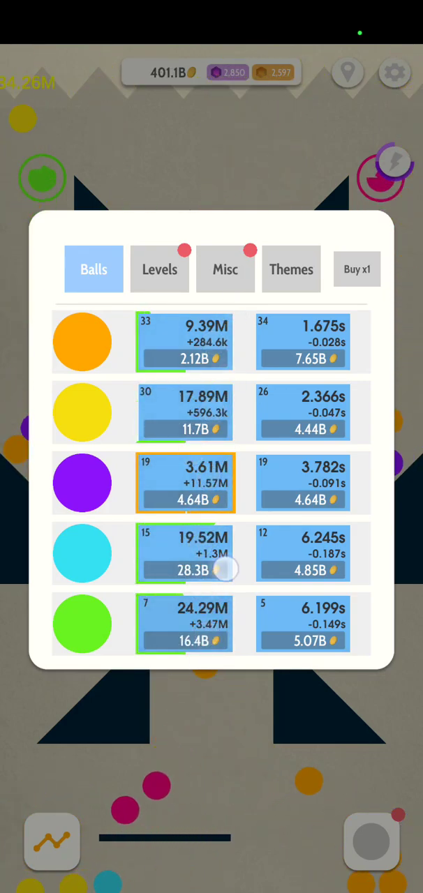
scroll(down, 3)
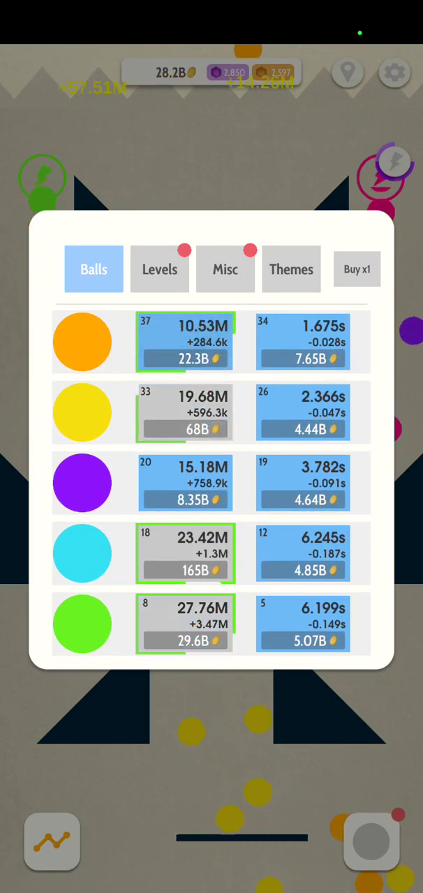
click(159, 268)
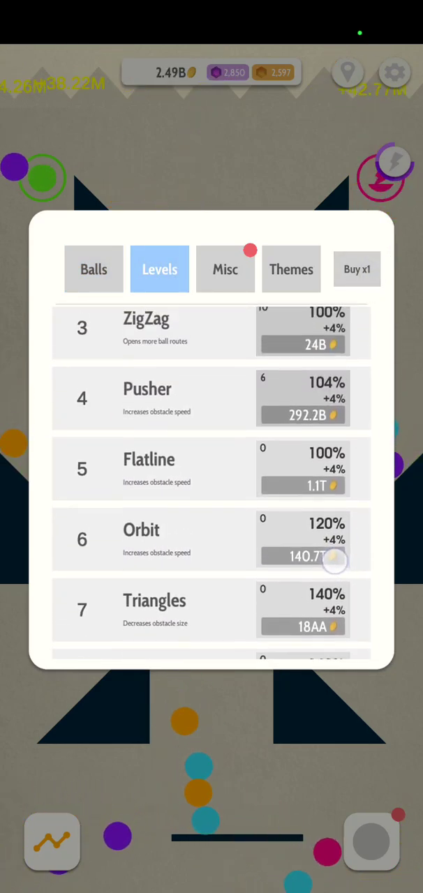
Step: Scroll the Levels list to review upgrade prices, then bring up the gem power-ups
scroll(down, 3)
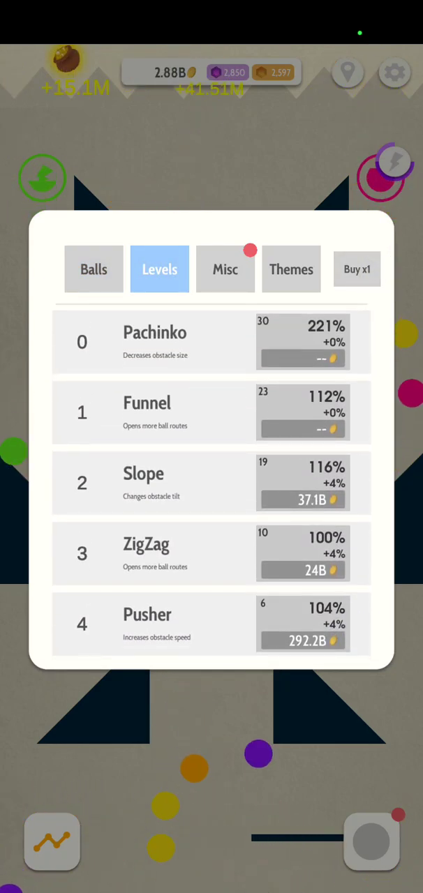
click(224, 269)
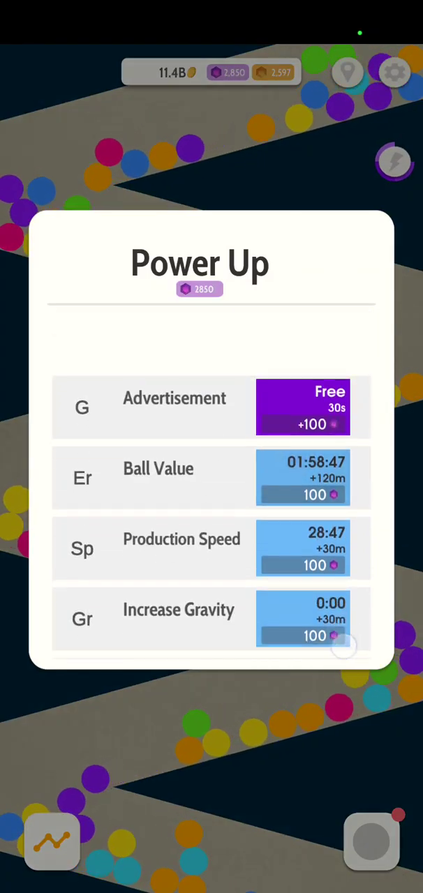
Step: Watch the free advertisement for 100 gems, raising gems to 2,950
click(303, 408)
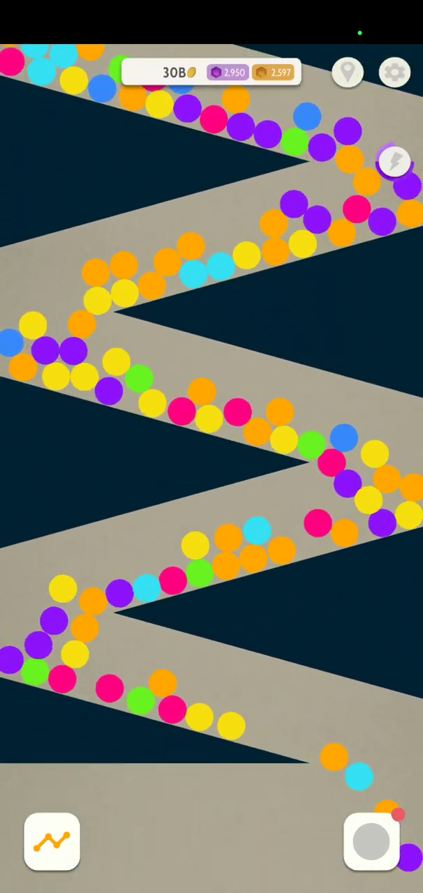
Step: Open the upgrades shop to show Misc upgrades, with away earnings at 19.934%
click(393, 72)
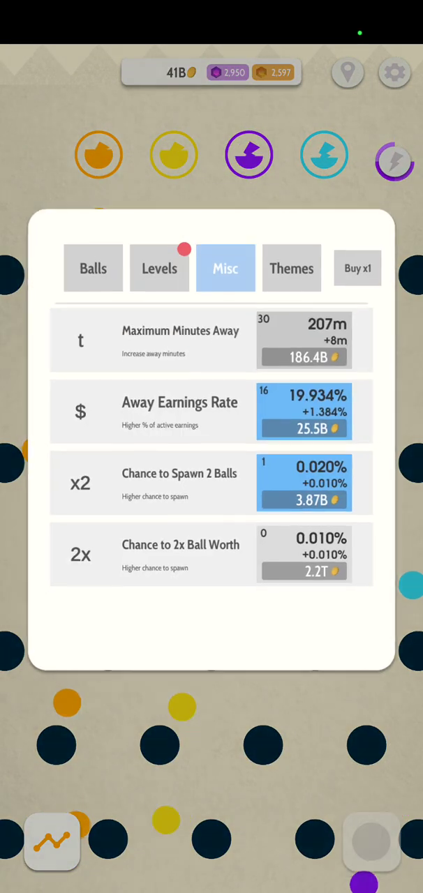
Step: Scroll the Themes list from Snow and Default to the locked Forest theme
click(291, 268)
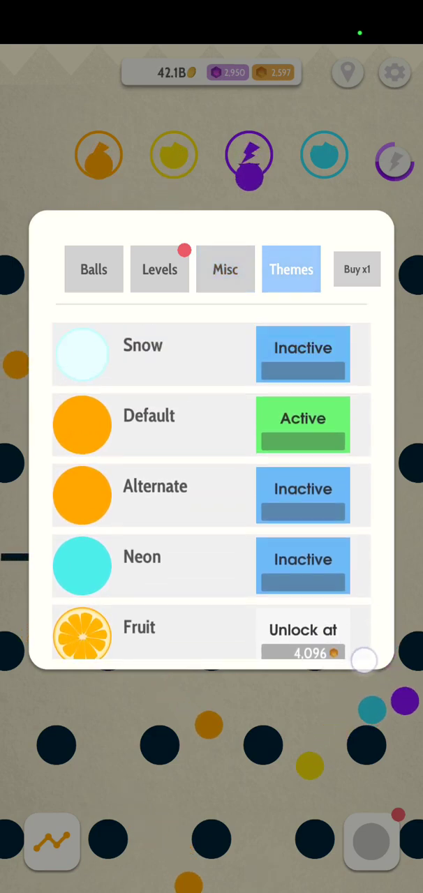
scroll(down, 3)
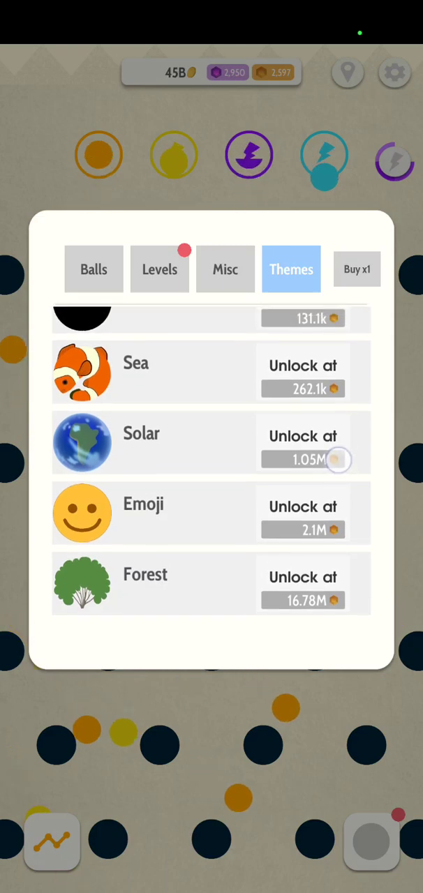
scroll(down, 3)
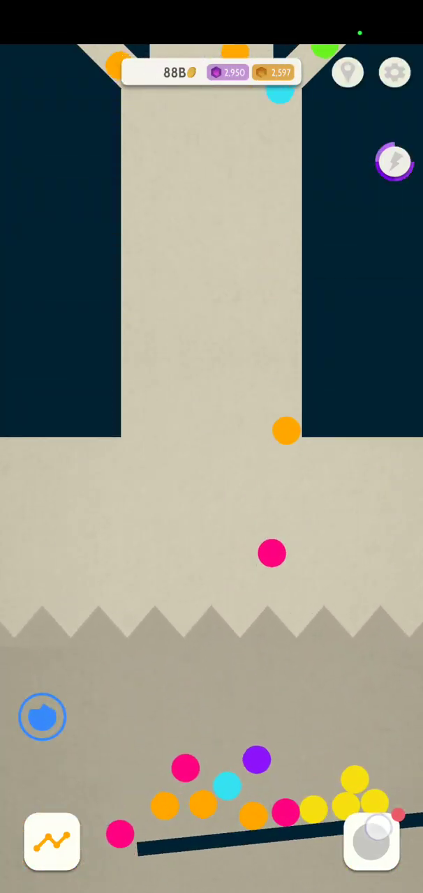
Step: Buy one Slope level (to 20) and one ZigZag level (to 11) in the shop
click(51, 852)
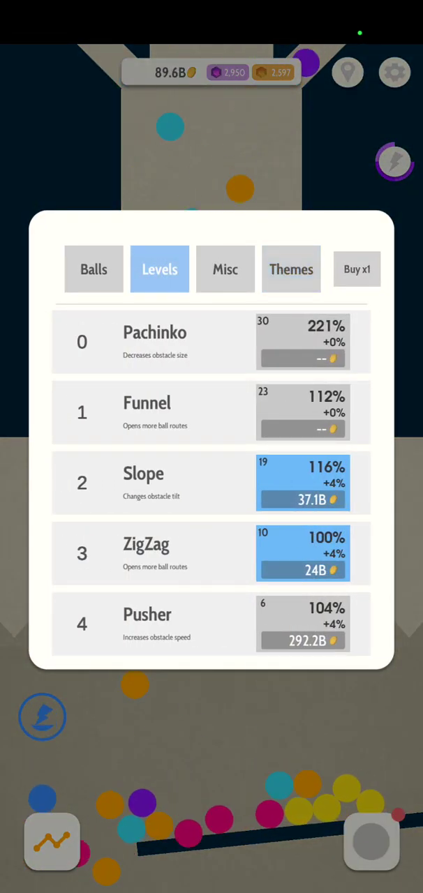
click(303, 500)
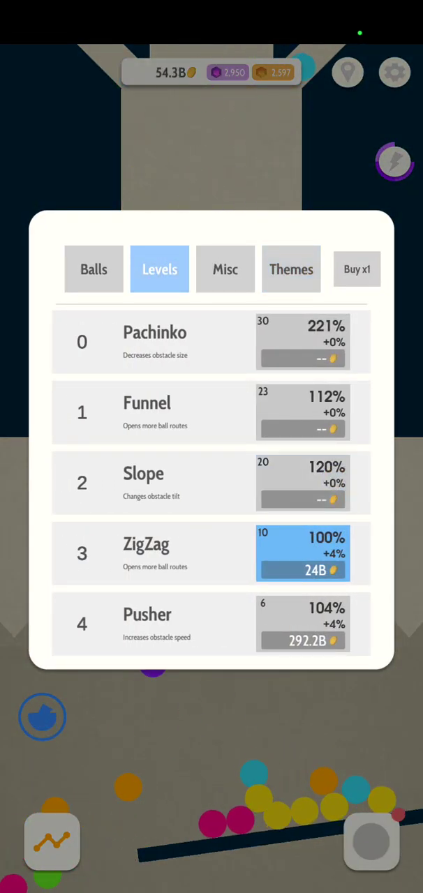
click(303, 571)
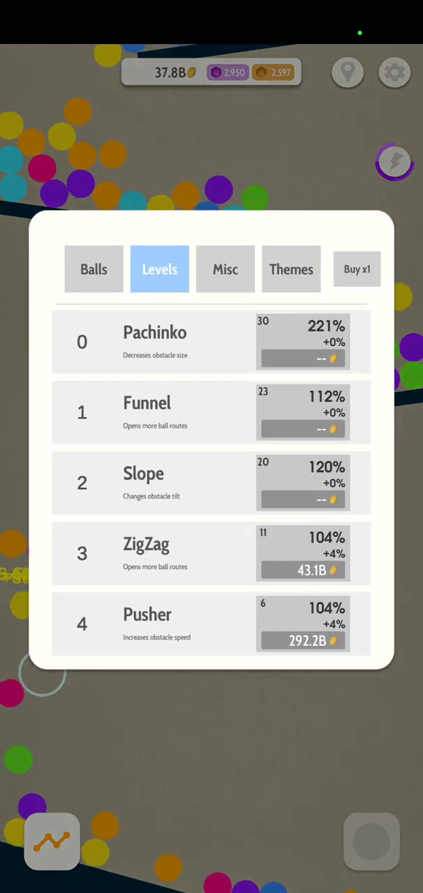
click(93, 270)
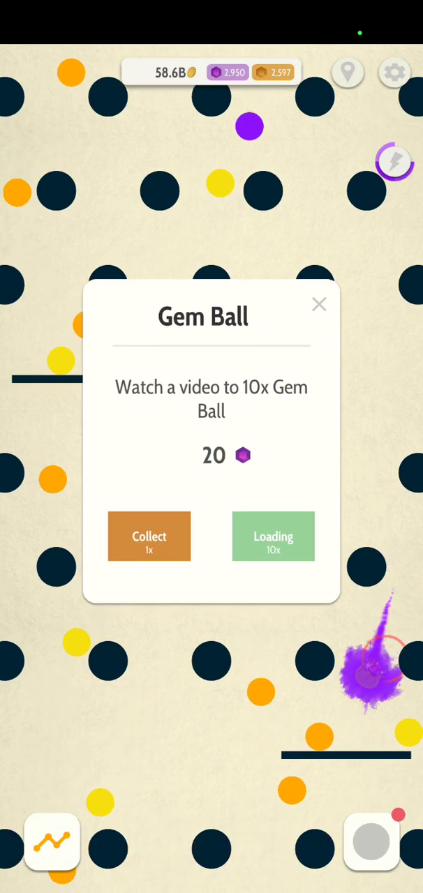
Step: Collect the Gem Ball's 20 gems at 1x without a video, reaching 2,970 gems
click(148, 536)
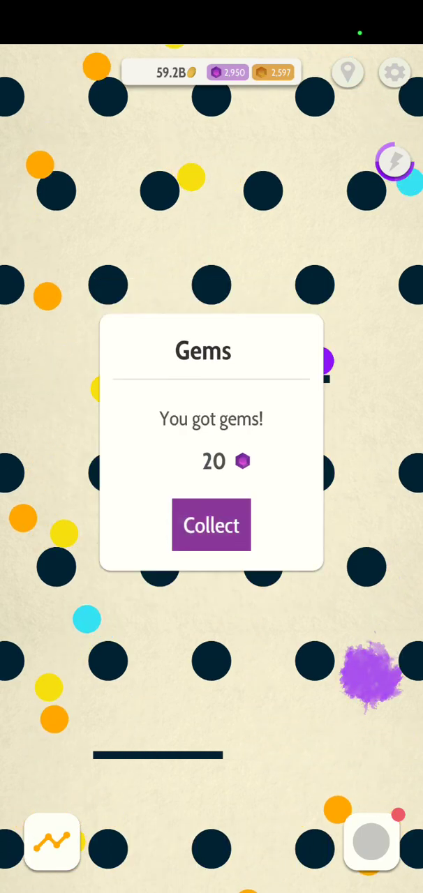
click(211, 525)
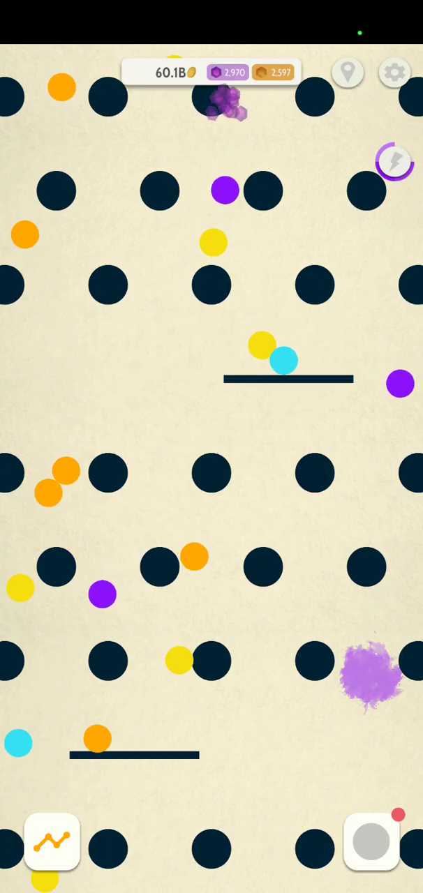